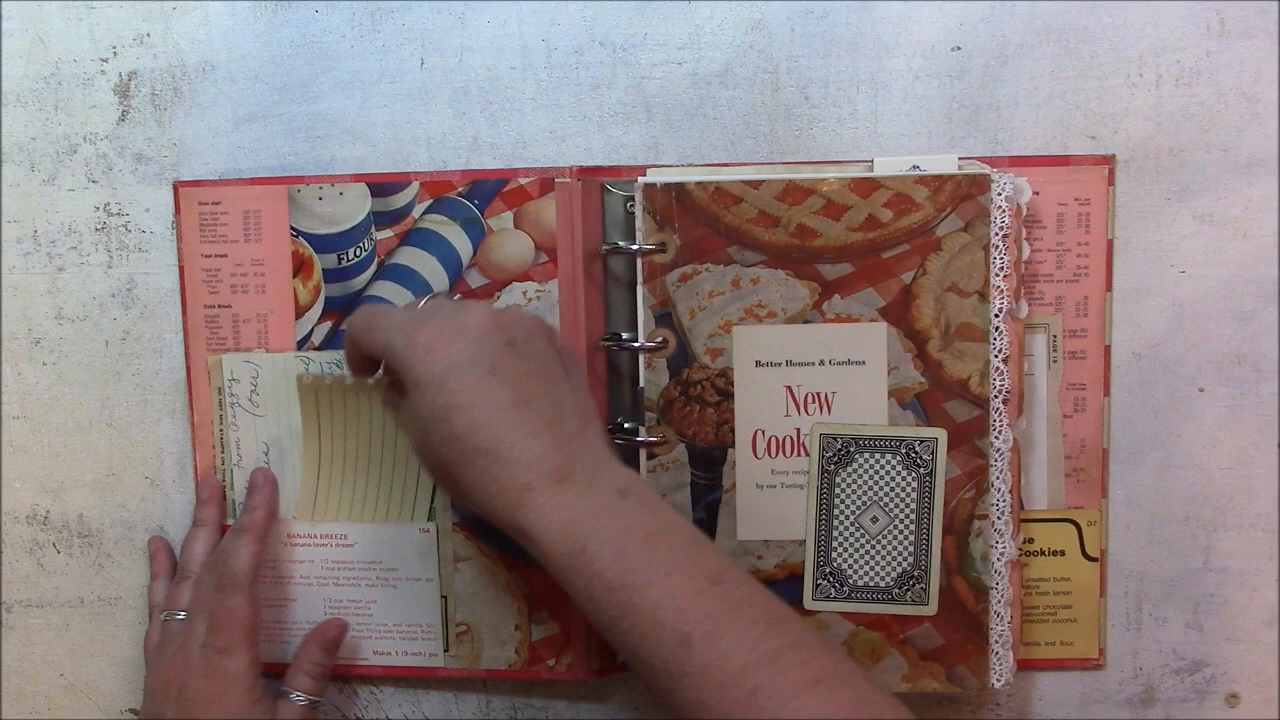
Step: Drag the playing card from the right page into the left-page recipe-card pocket
{"action": "left_click_drag", "start_coordinate": [865, 500], "coordinate": [385, 420]}
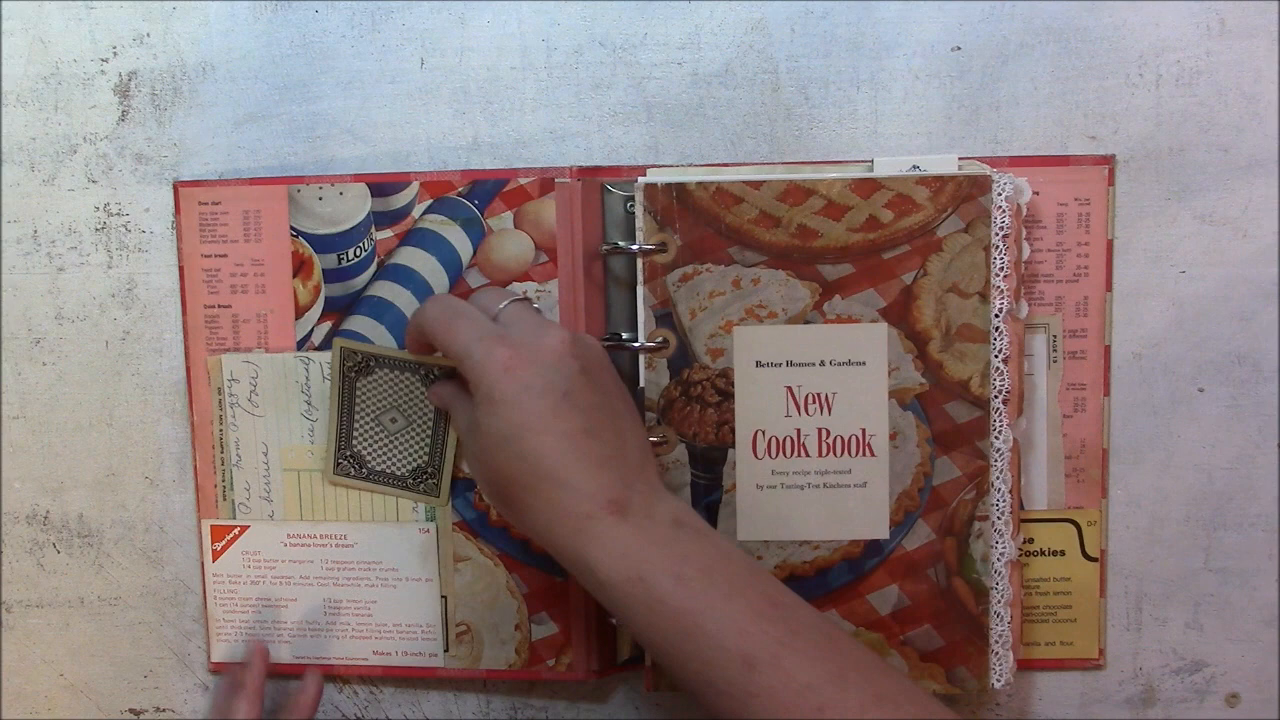